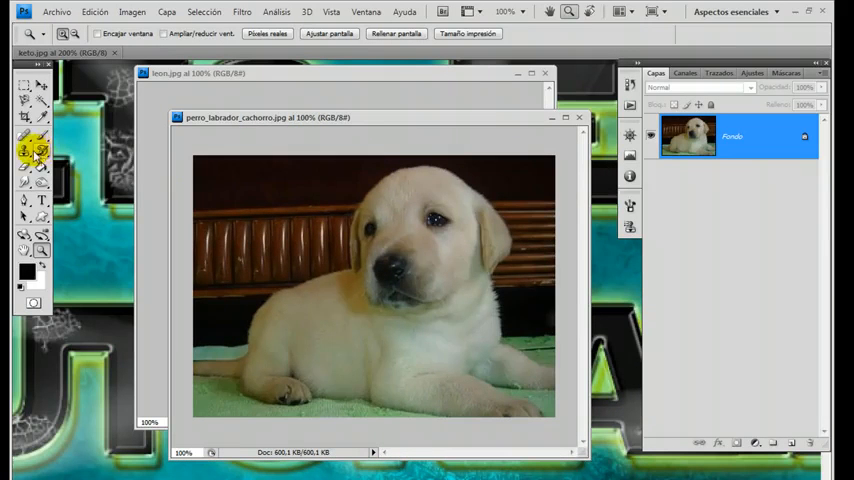
Select the Labrador puppy's head with the Magnetic Lasso, then switch to the Move tool.
click(18, 99)
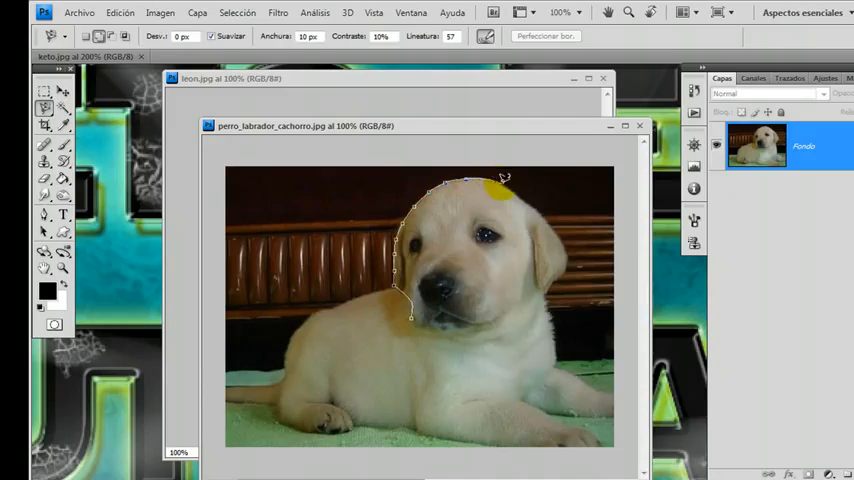
drag(505, 178, 565, 273)
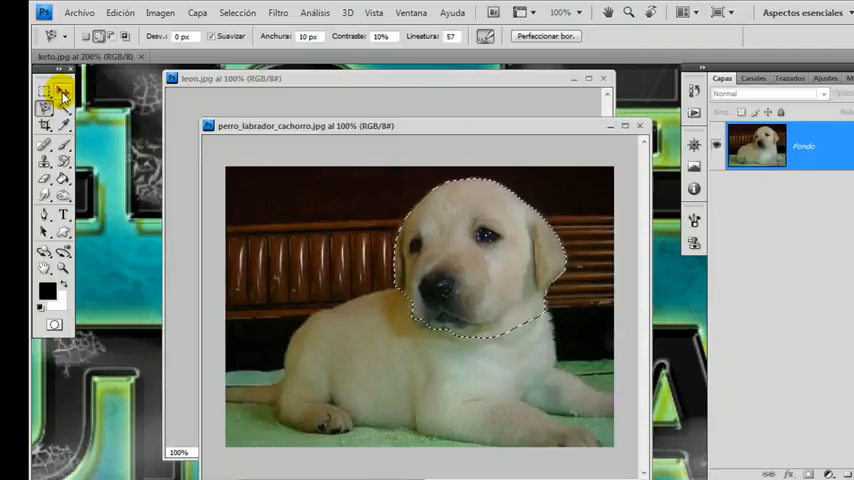
click(44, 93)
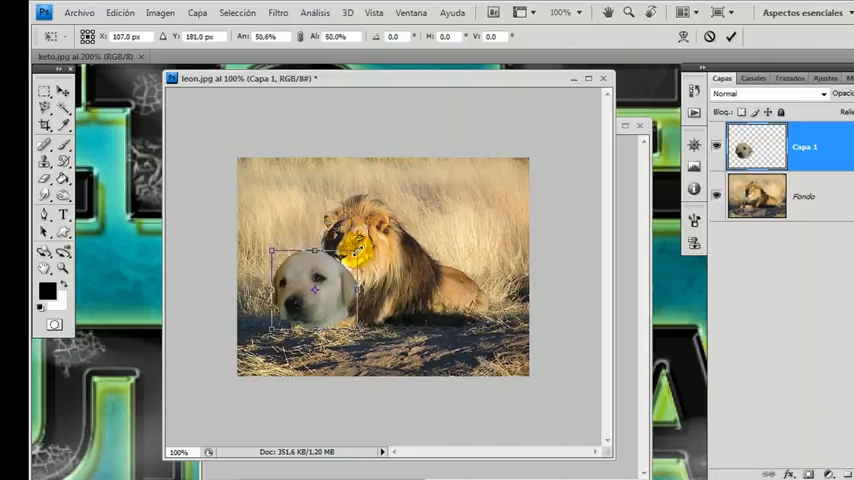
Drag the puppy head into leon.jpg and position it over the lion.
drag(315, 290, 350, 240)
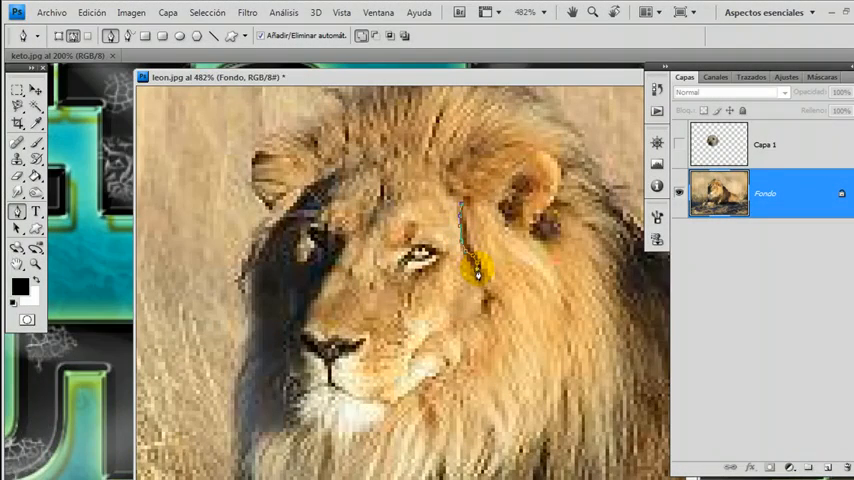
Trace a Pen path along the lion's face and convert it into a selection.
drag(478, 270, 475, 318)
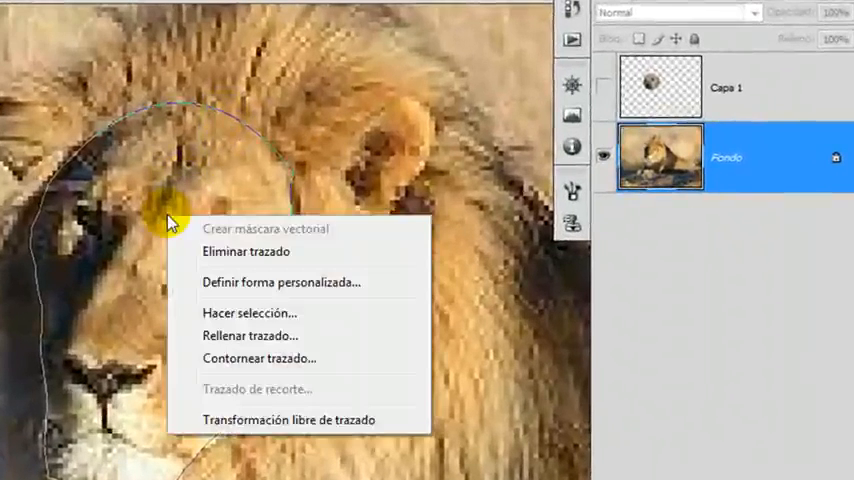
click(249, 312)
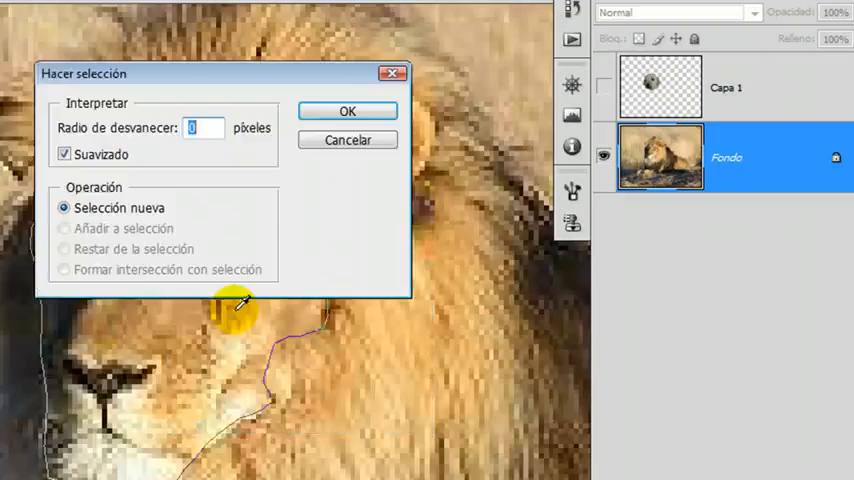
click(347, 110)
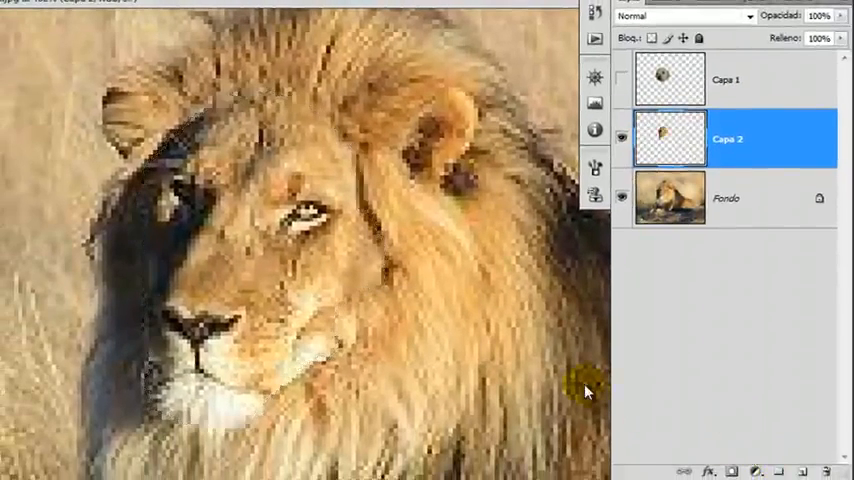
Select the Fondo layer and start a Pen path around the lion's head and mane.
click(437, 185)
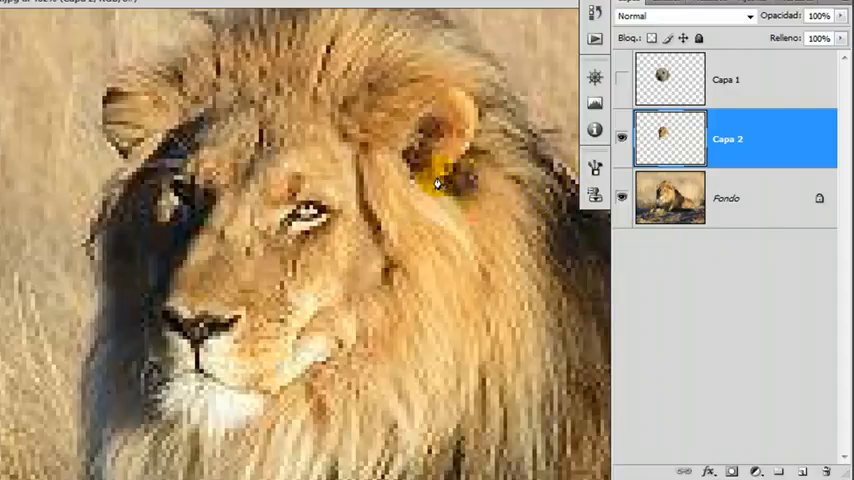
click(726, 198)
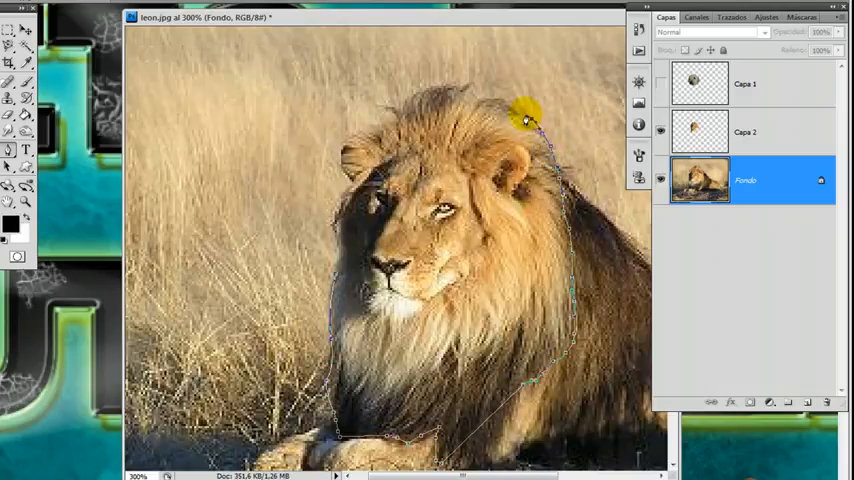
Close the mane outline and turn the path into a selection.
drag(525, 115, 465, 95)
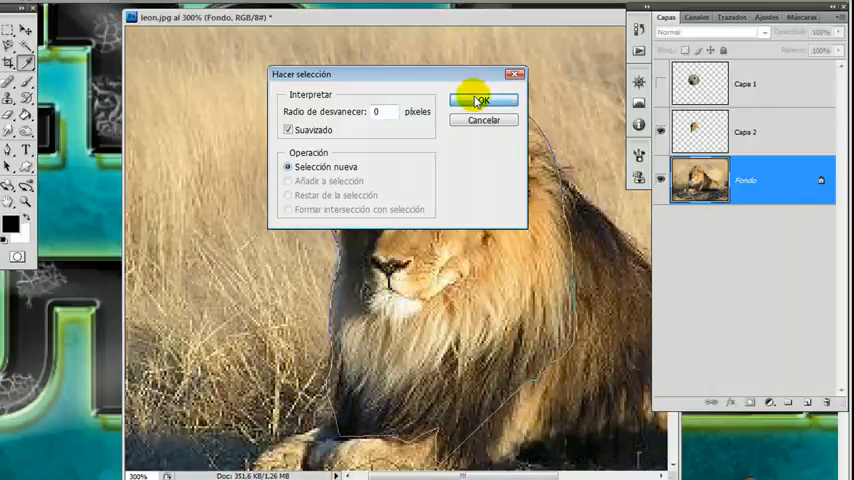
click(481, 99)
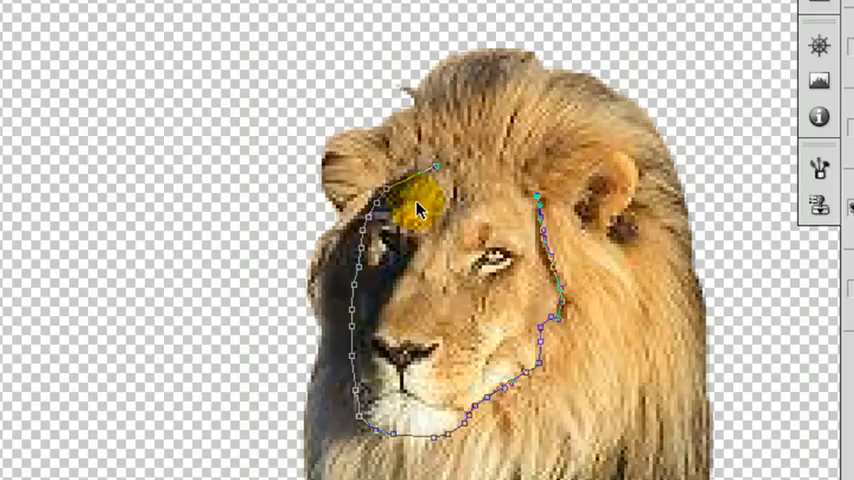
Trace a Pen path around the cut-out lion's face and make it a selection.
drag(420, 207, 502, 169)
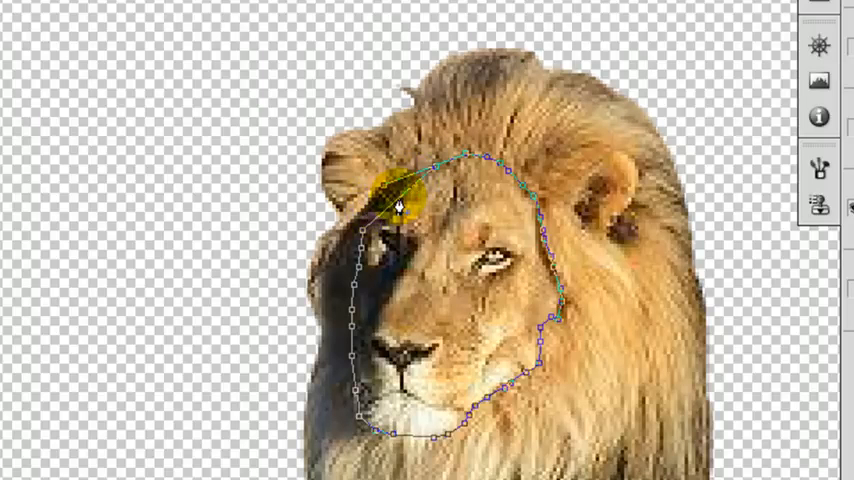
right_click(400, 205)
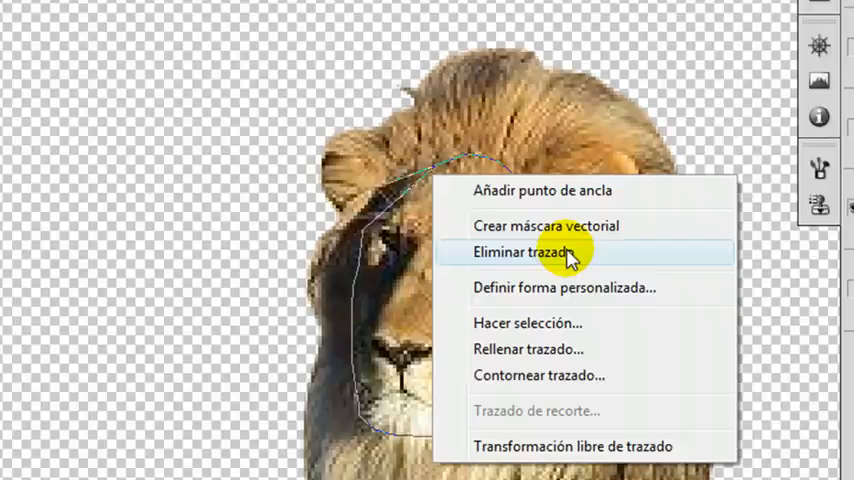
click(527, 322)
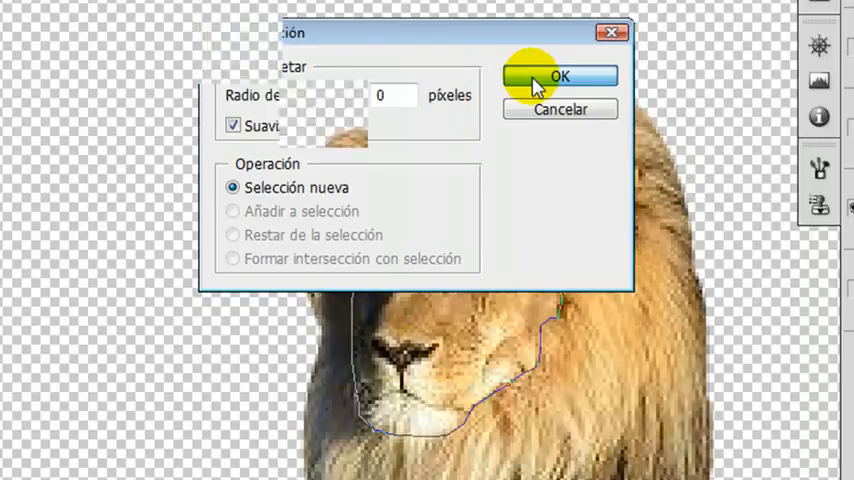
click(565, 76)
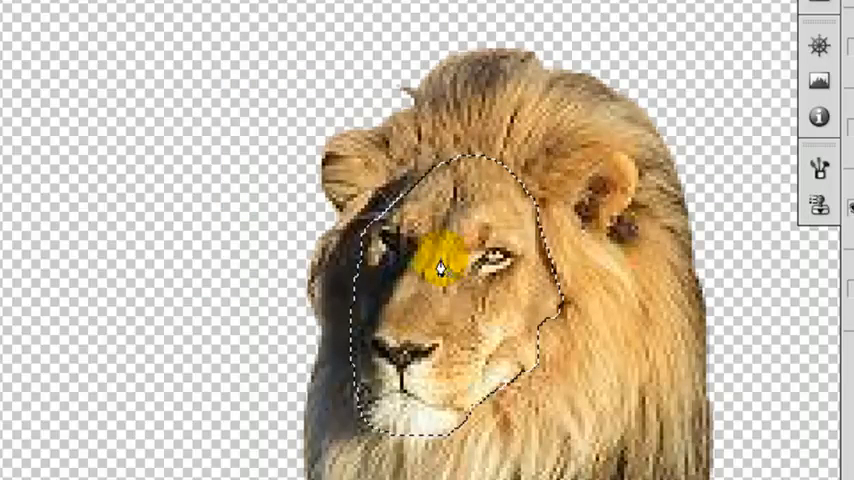